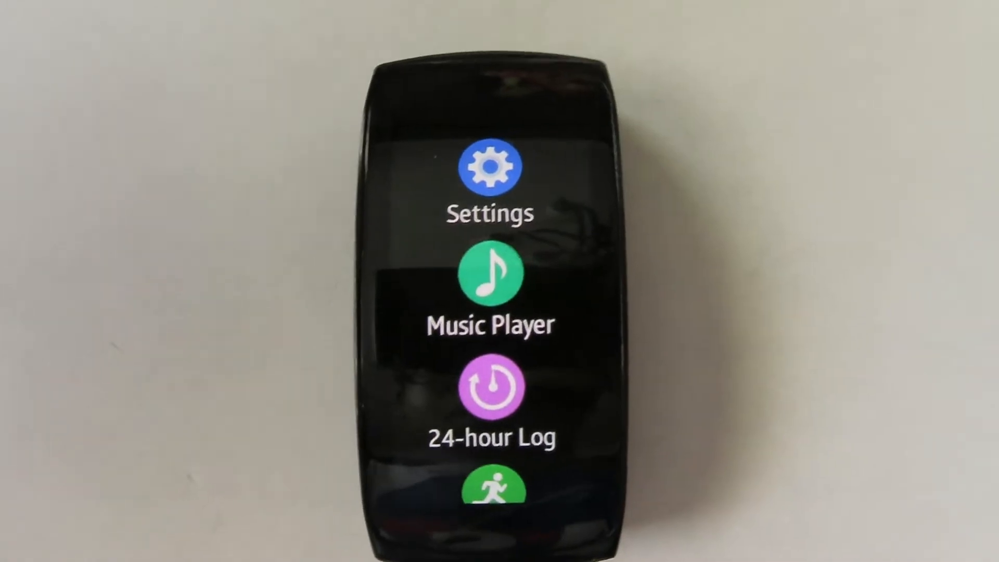
Connect the PC to the NETGEAR Wi-Fi network, submitting the security key so verification begins
left_click(491, 170)
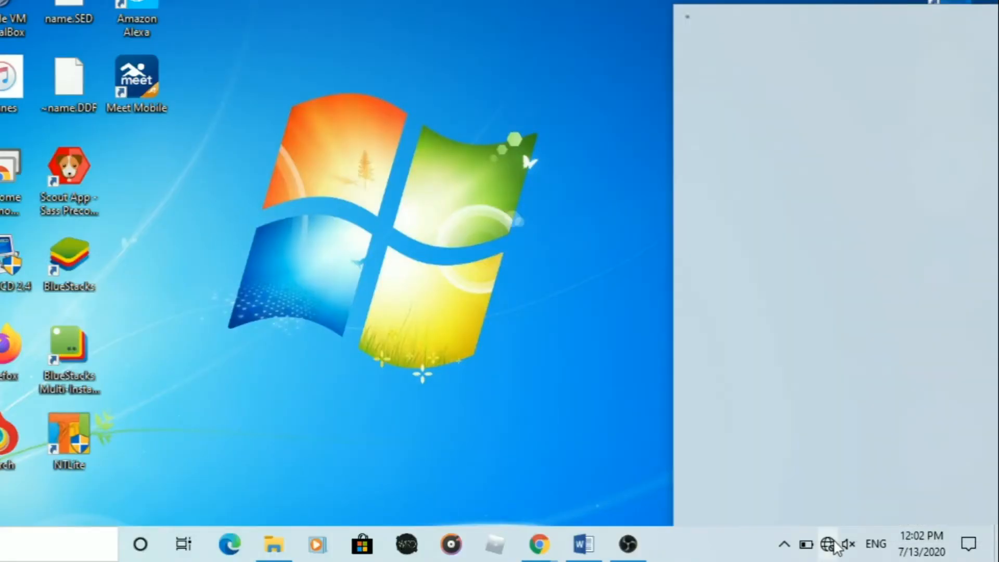
left_click(829, 546)
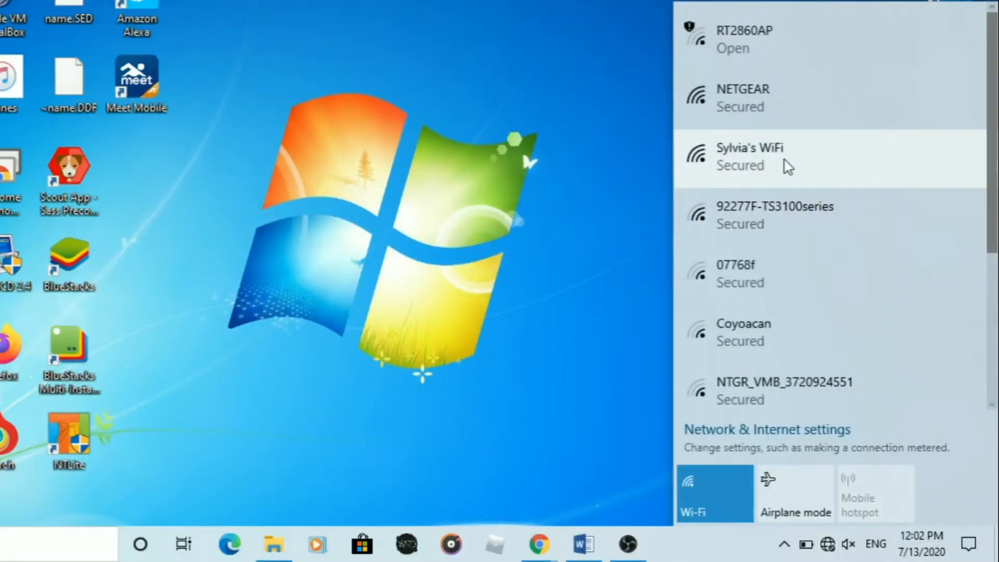
left_click(763, 97)
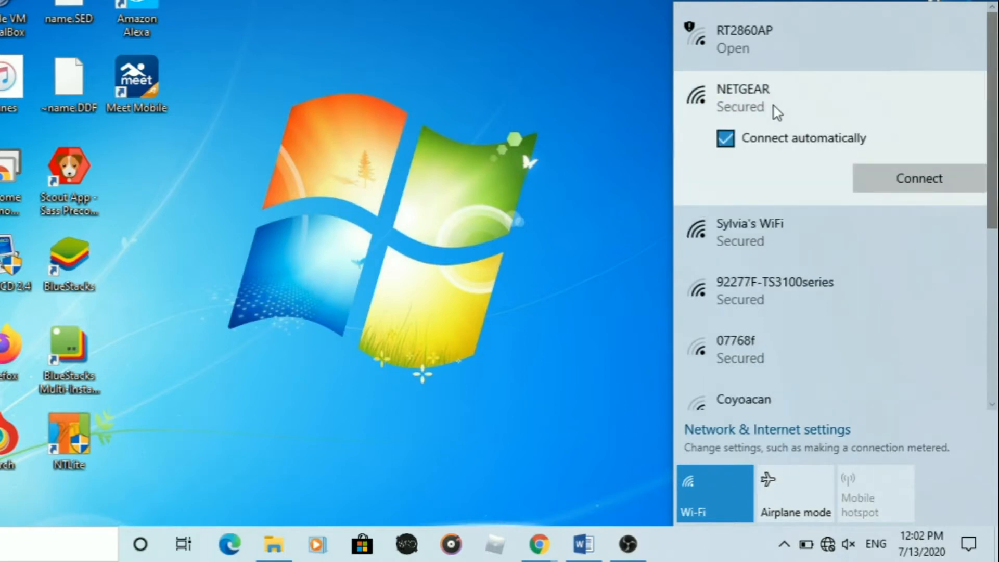
left_click(916, 179)
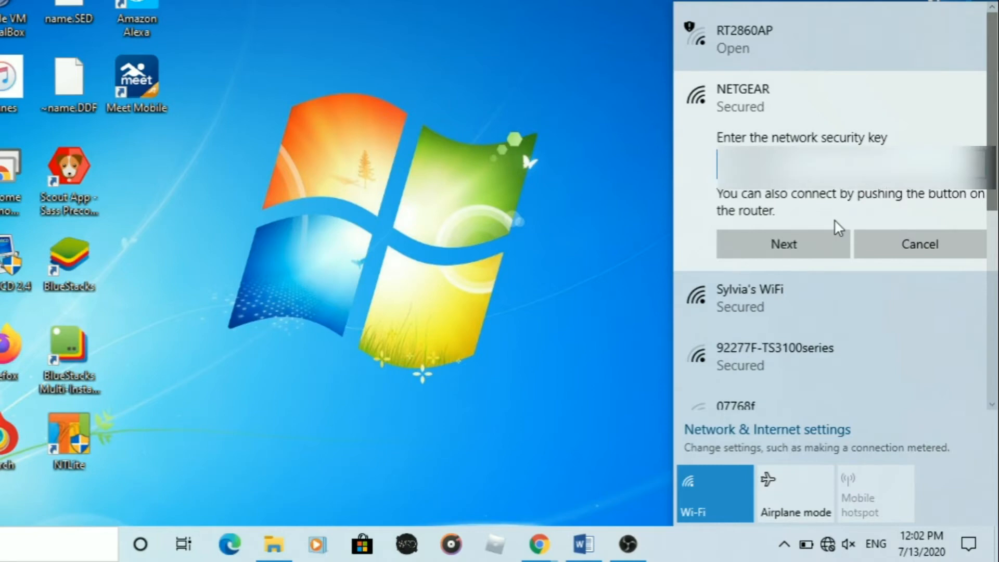
left_click(783, 244)
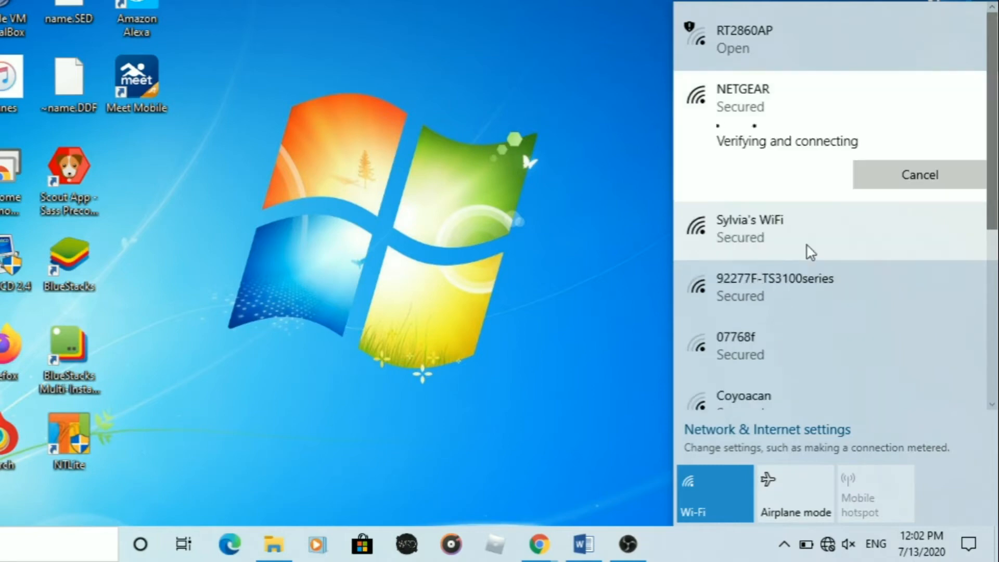
mouse_move(700, 169)
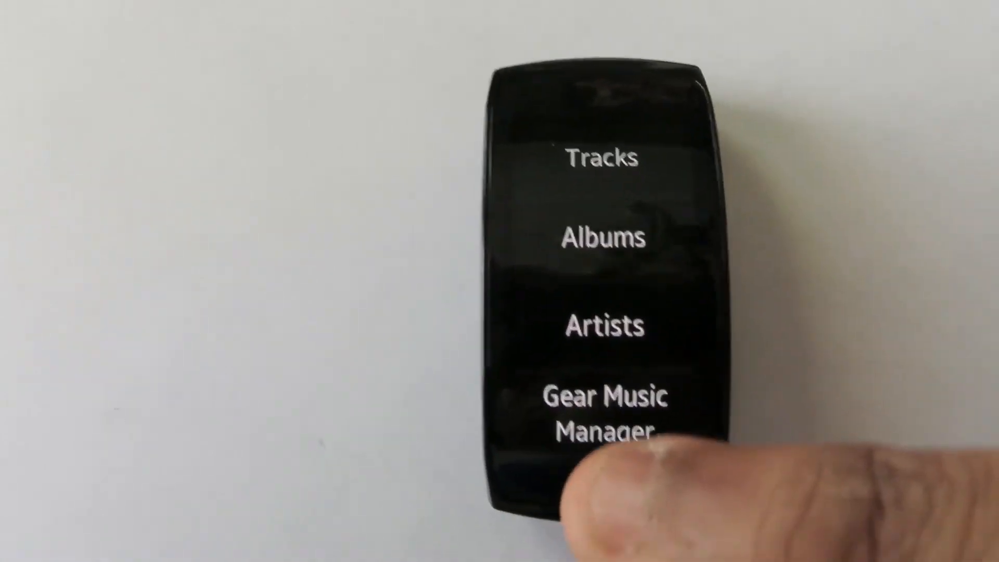
Launch Gear Music Manager from the watch's music player menu
left_click(601, 412)
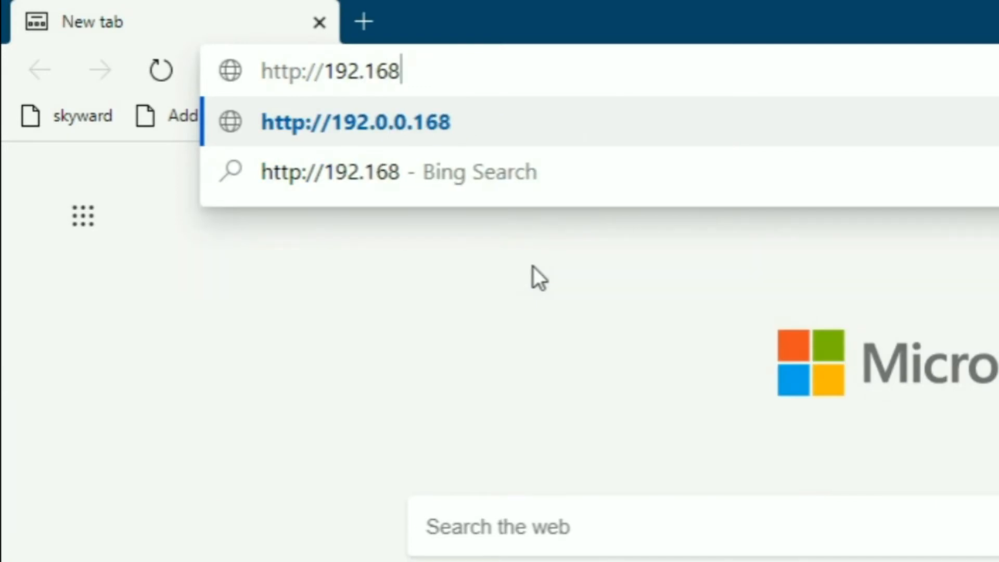
Load the watch's Gear Music Manager page at 192.168.0.37:3000, listing 149 tracks
type(".0.37:")
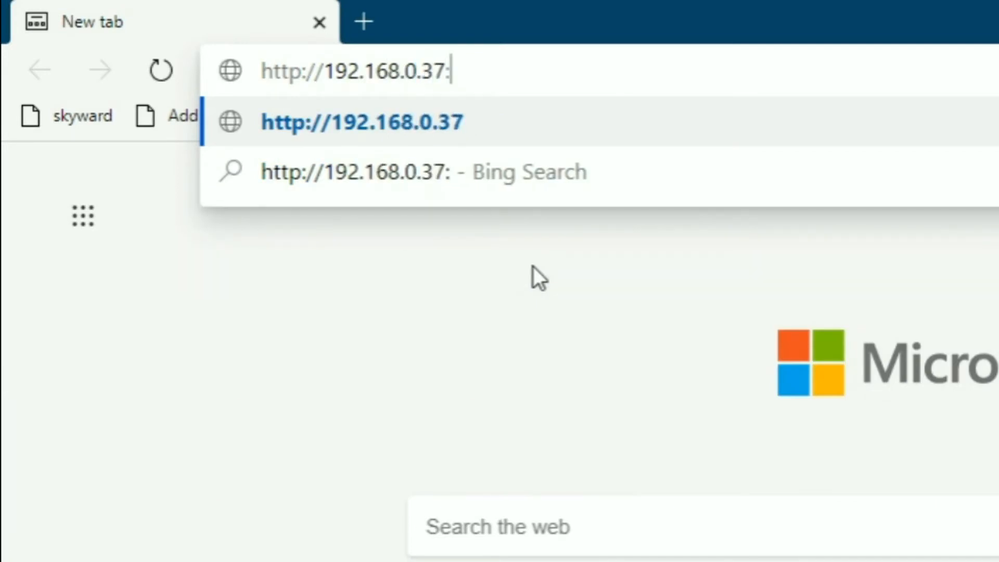
type("3000/list")
key("Enter")
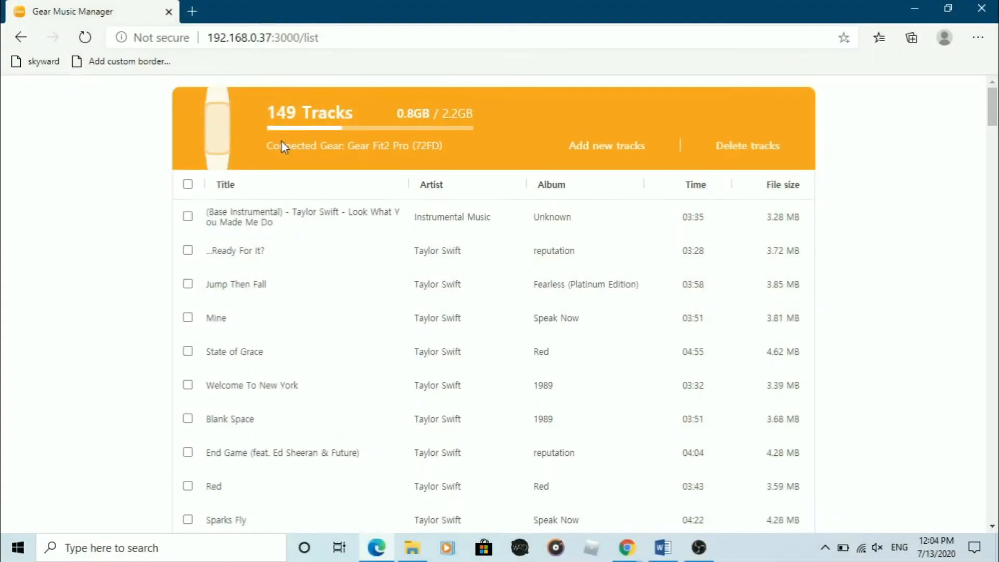
mouse_move(516, 158)
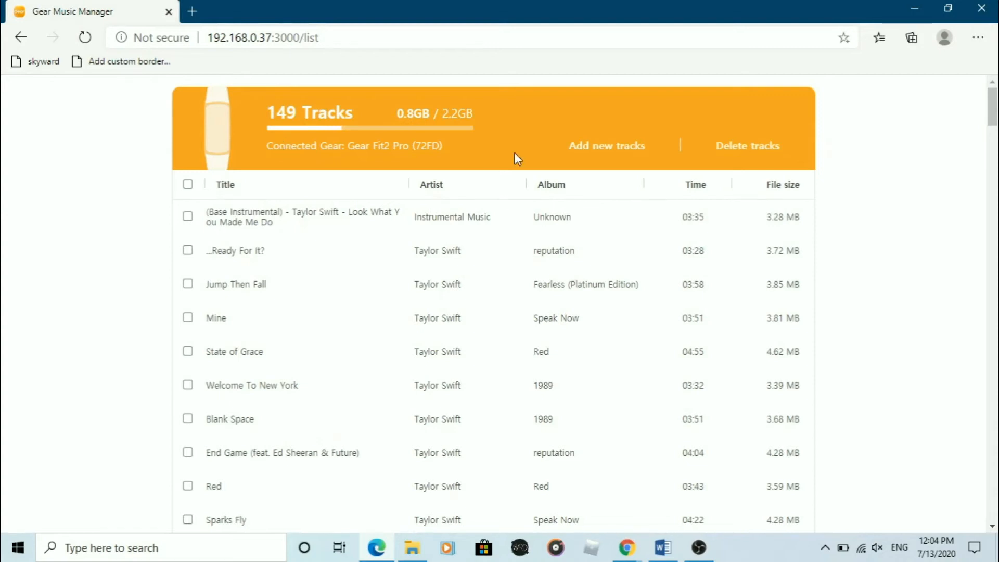
Upload Cardi B - Bodak Yellow (Lyrics) (128kbps).mp3 from the Music folder, bringing the watch to 150 tracks
left_click(607, 146)
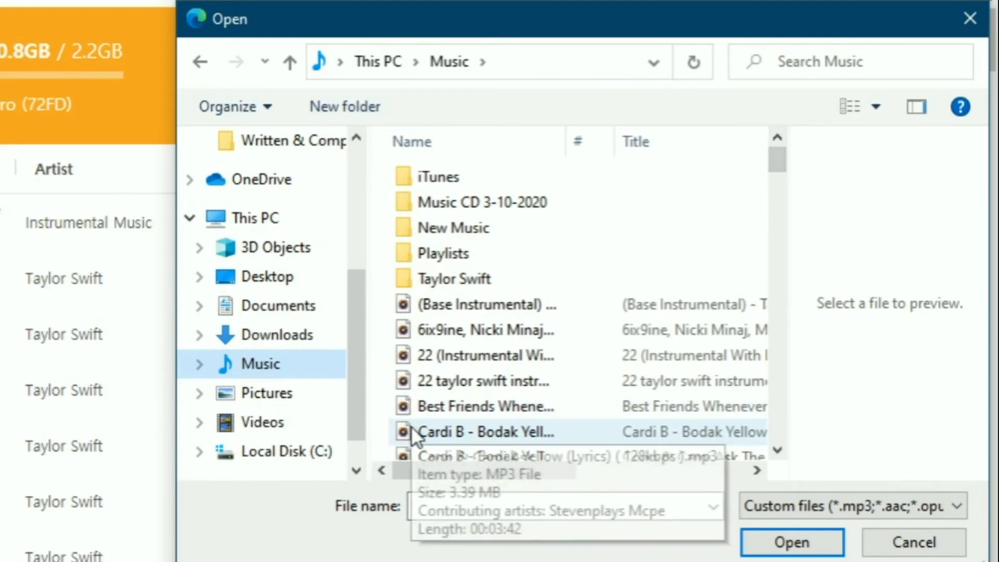
left_click(480, 432)
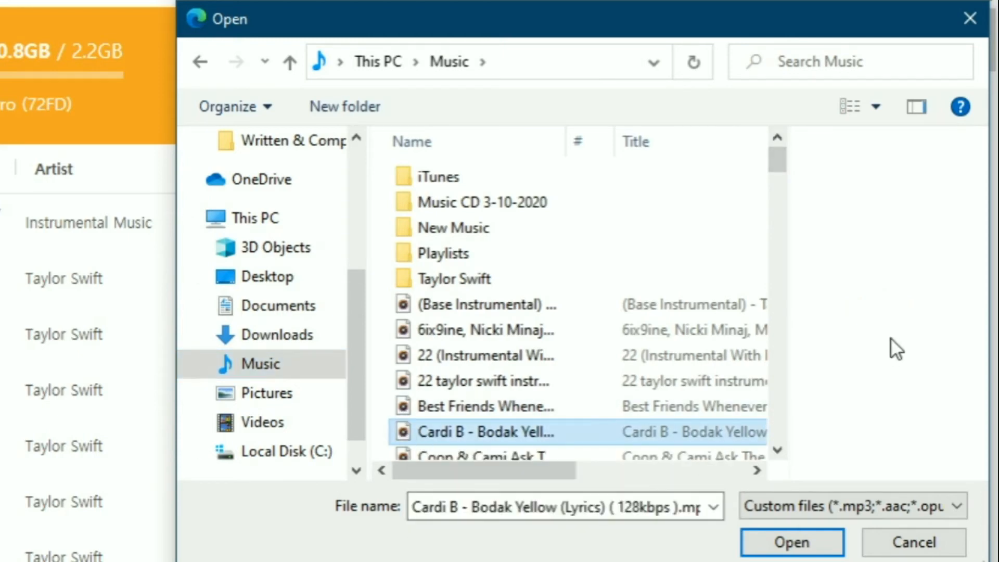
mouse_move(792, 445)
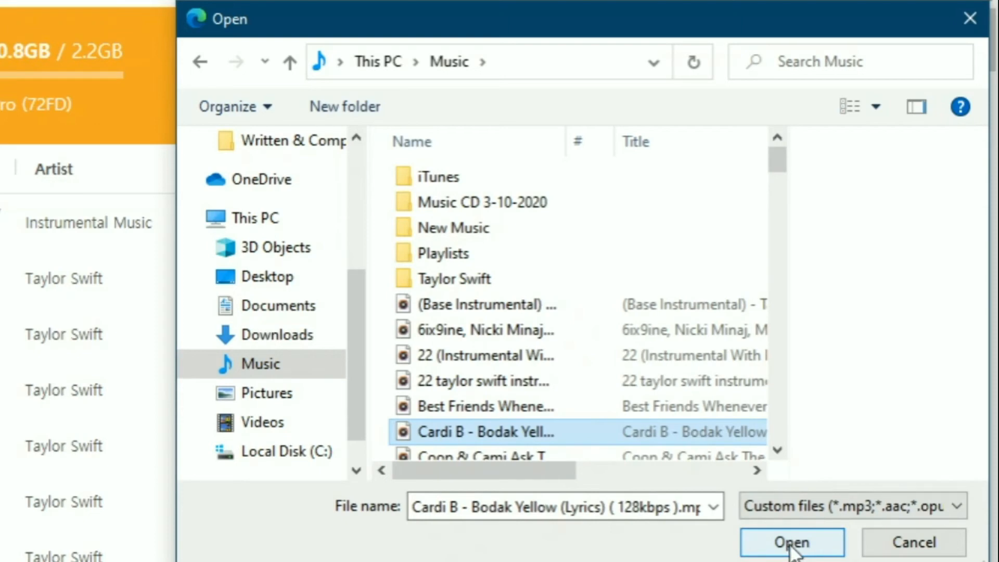
left_click(792, 543)
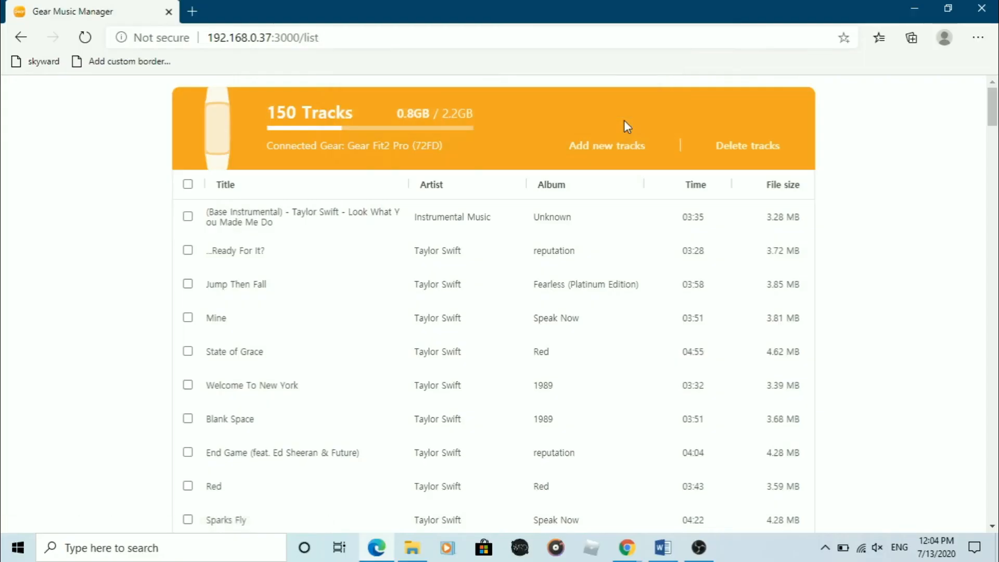
Delete the Base Instrumental track and one more, confirming removal so 148 tracks remain
left_click(188, 217)
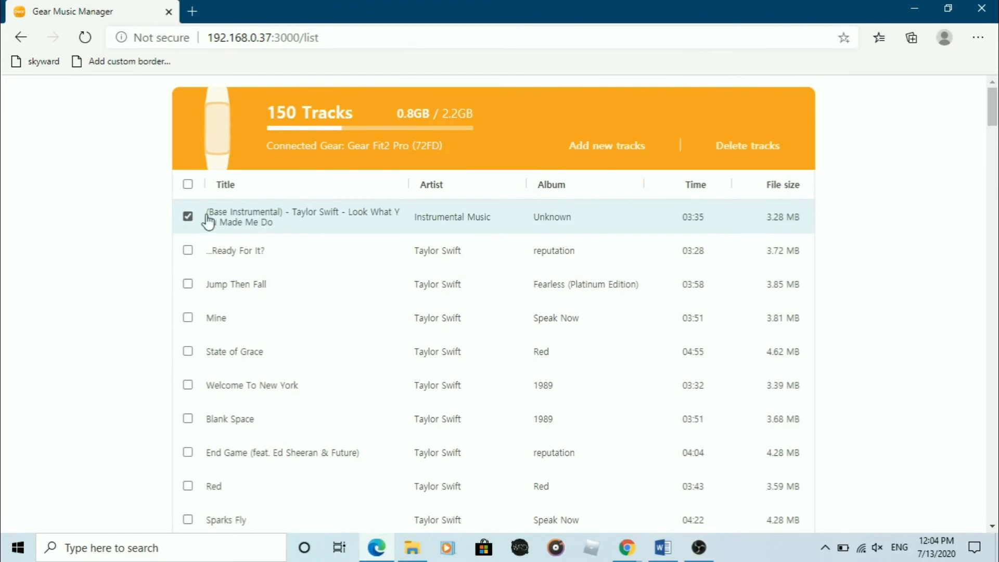
scroll("down", 3)
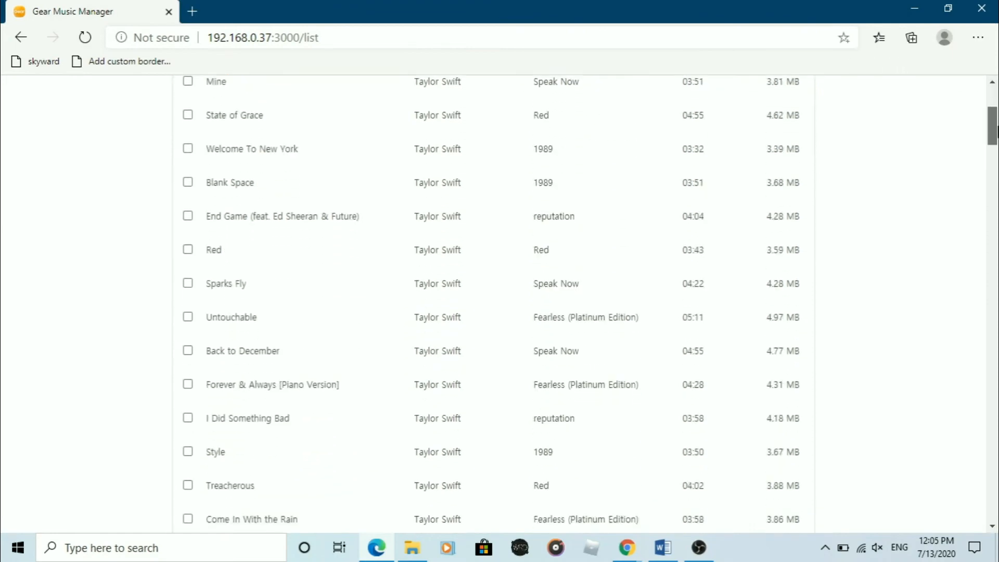
scroll("down", 3)
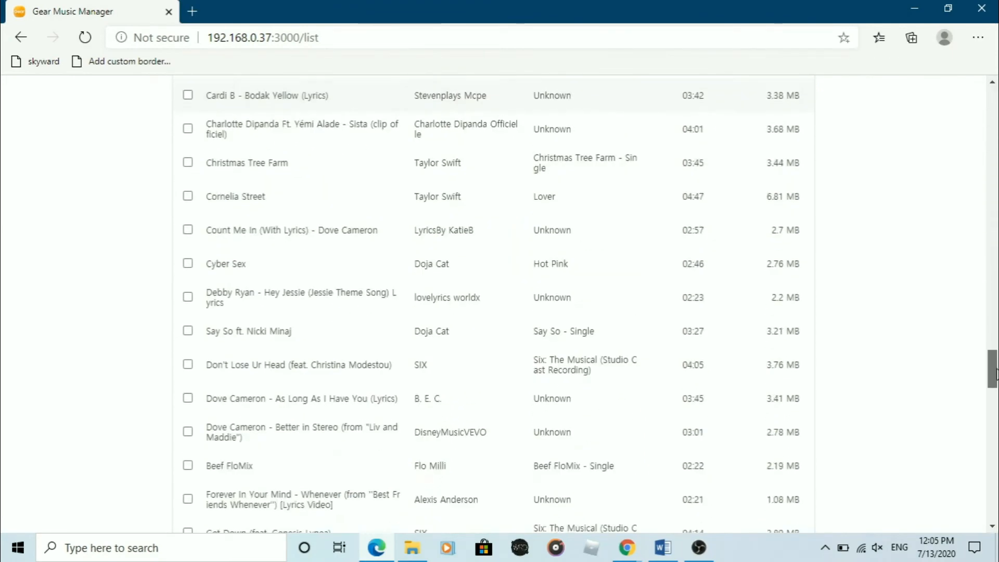
scroll("down", 3)
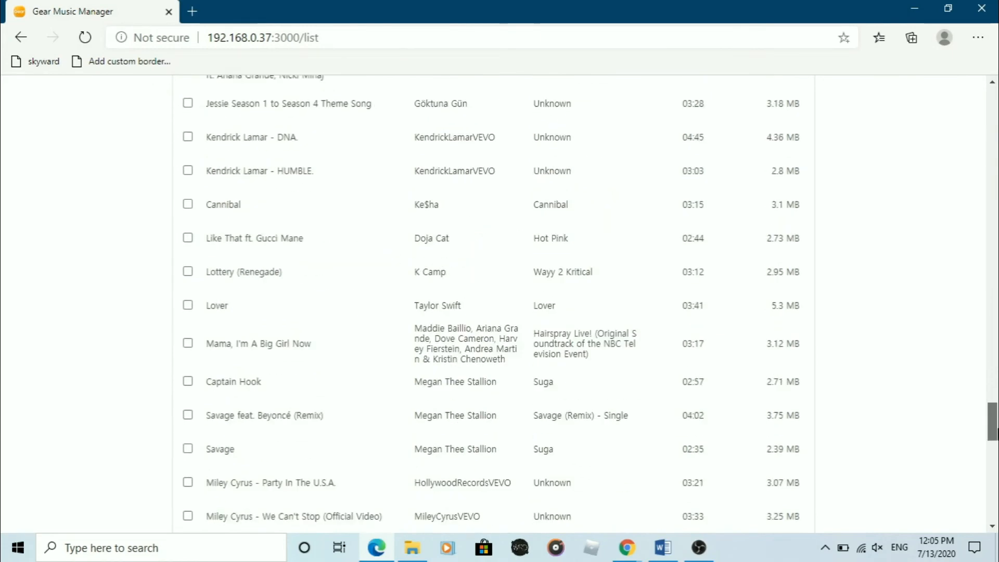
scroll("down", 3)
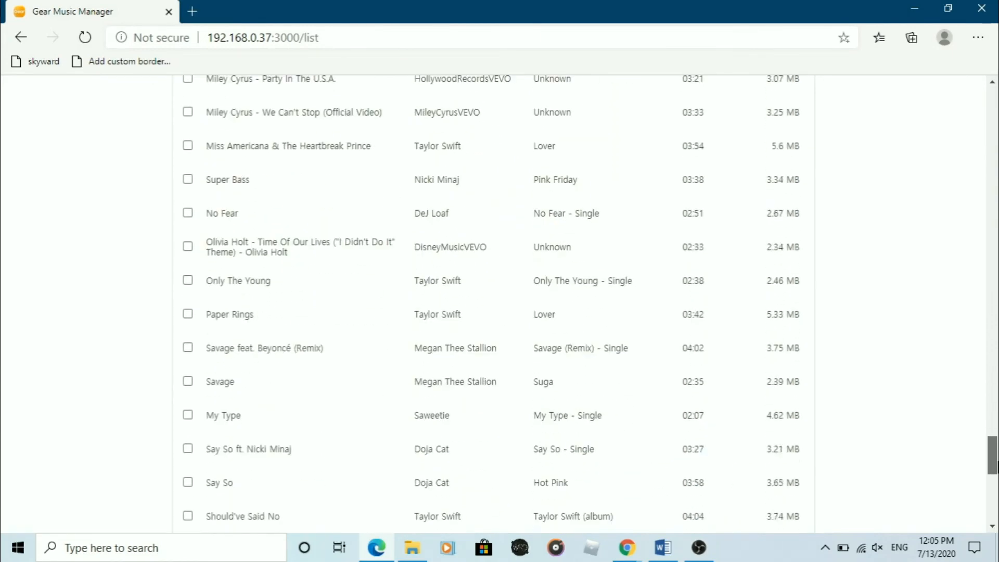
scroll("down", 3)
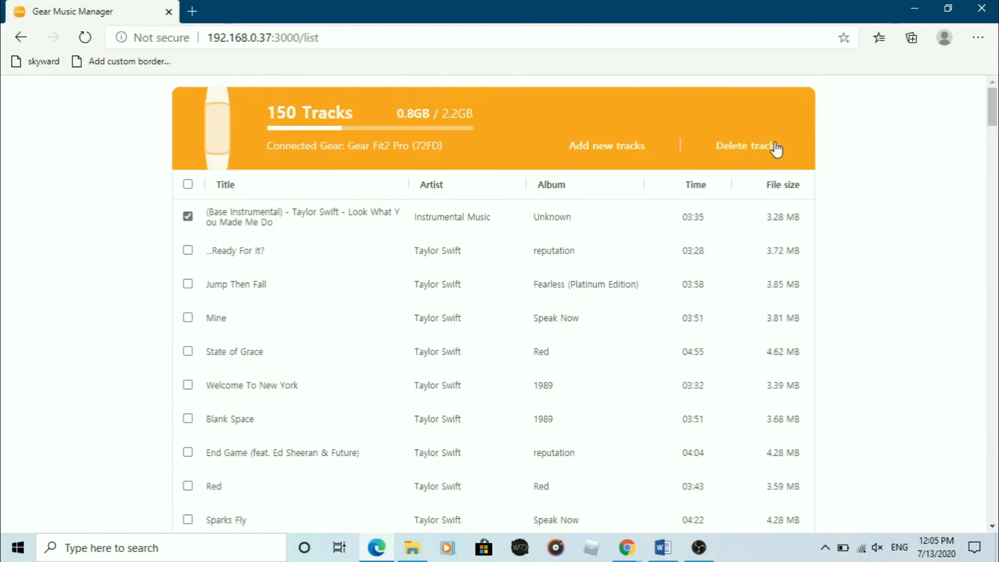
left_click(747, 146)
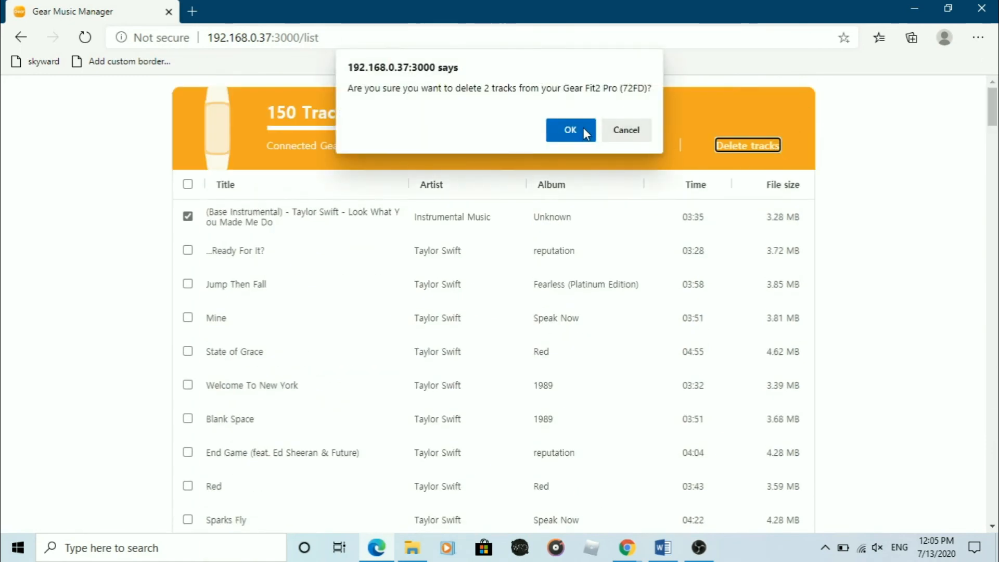
left_click(570, 130)
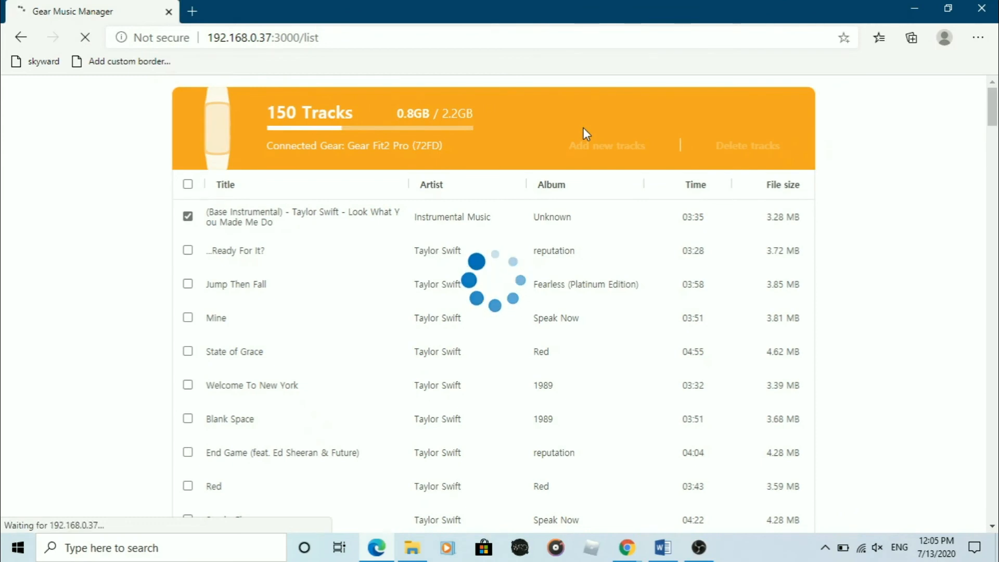
left_click(748, 145)
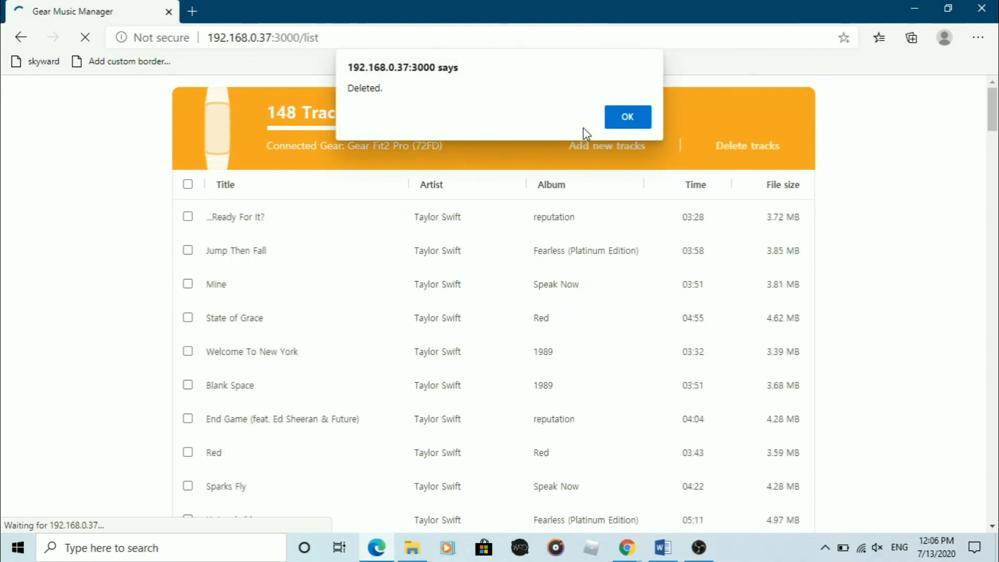